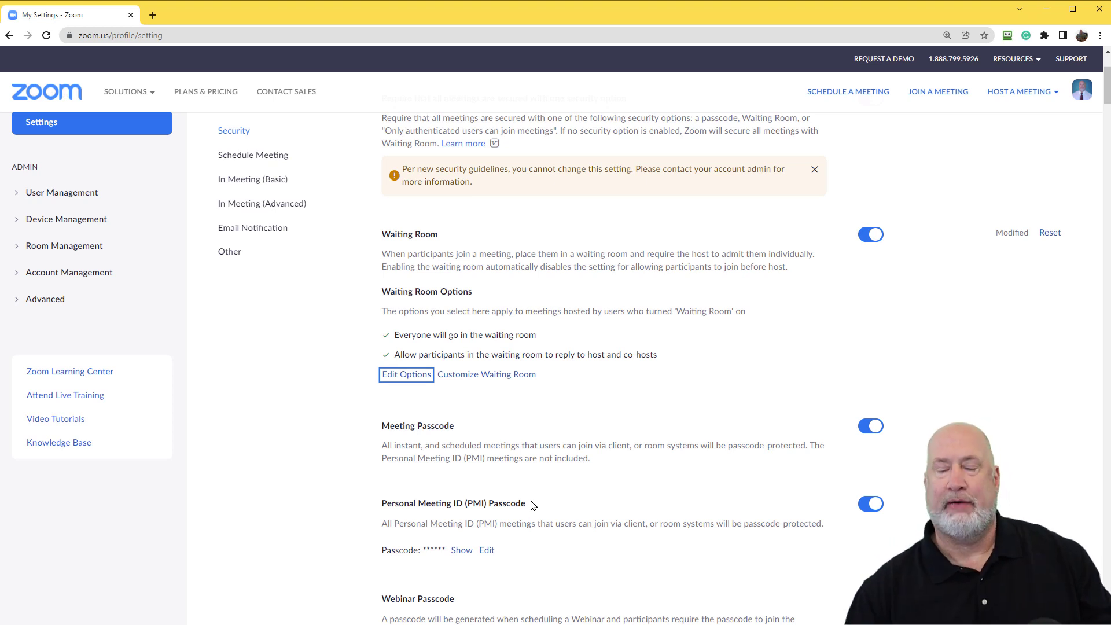
pyautogui.moveTo(333, 48)
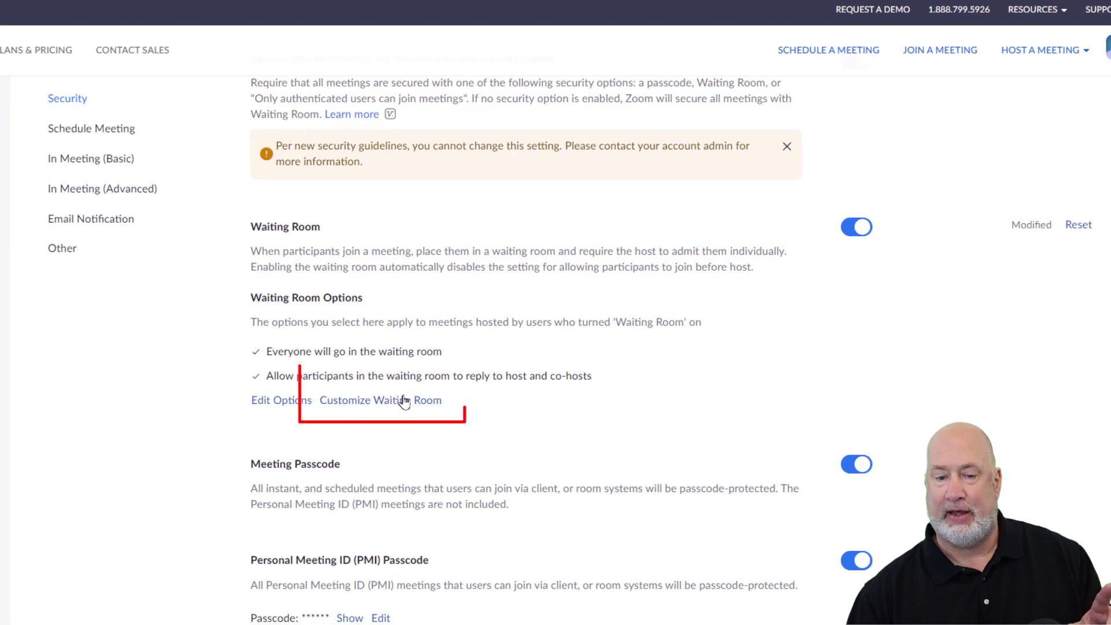
# - Preview and cancel the waiting room customization, then open Waiting Room Options showing everyone waits
pyautogui.click(380, 400)
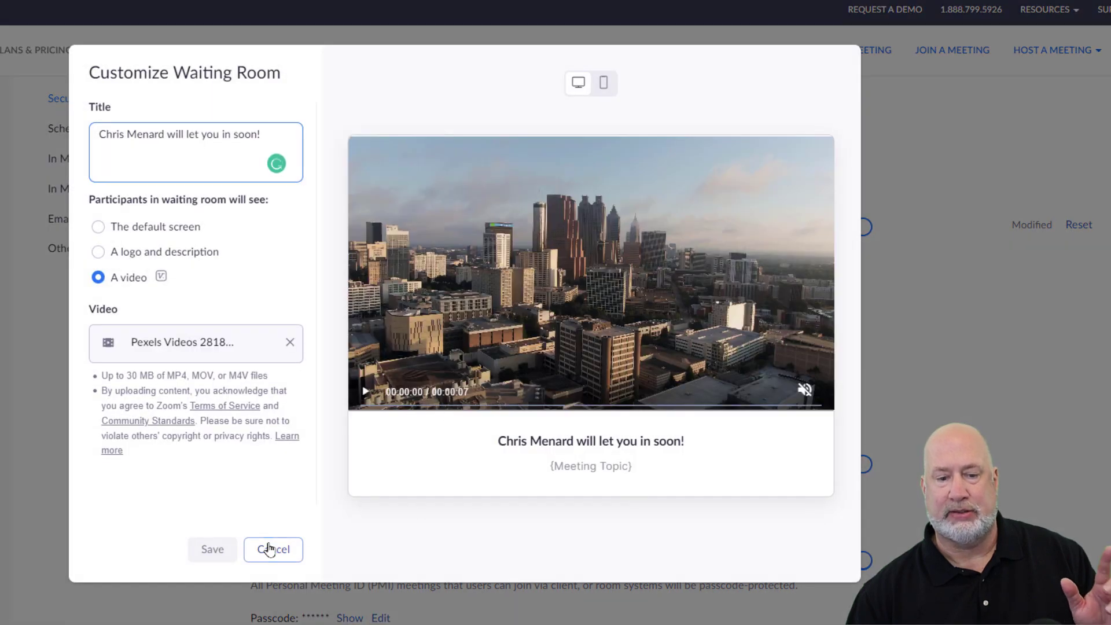
pyautogui.click(273, 550)
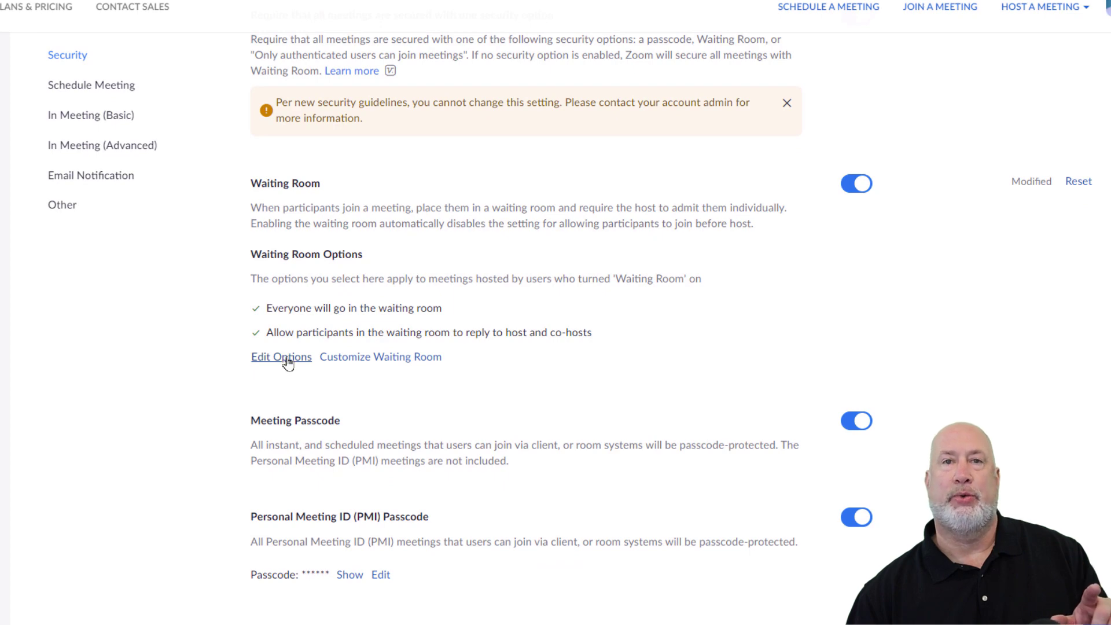
pyautogui.click(281, 357)
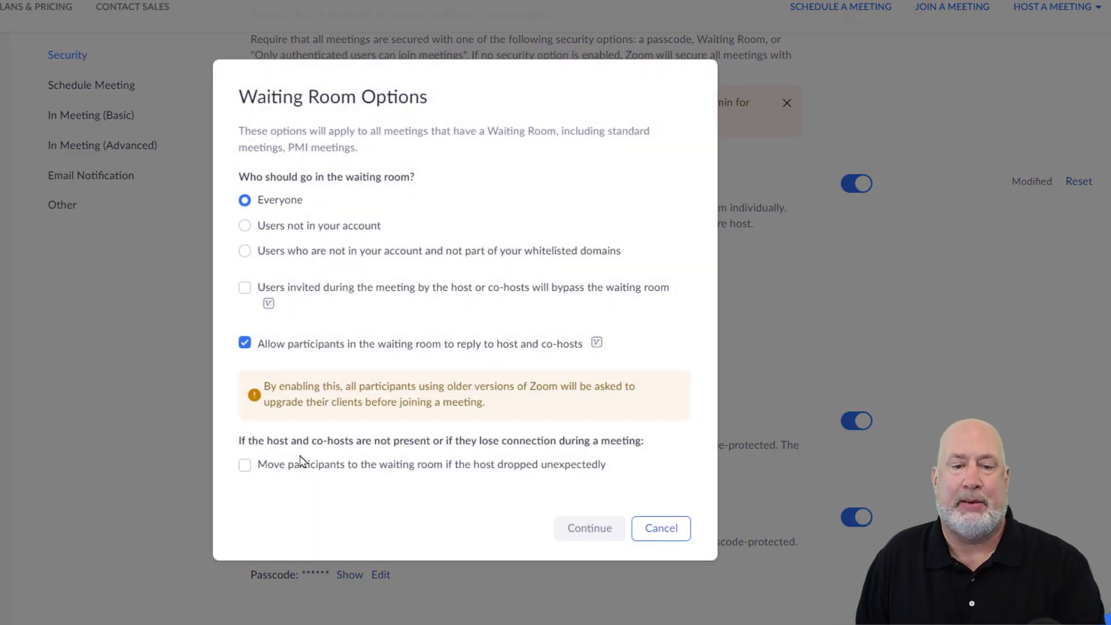